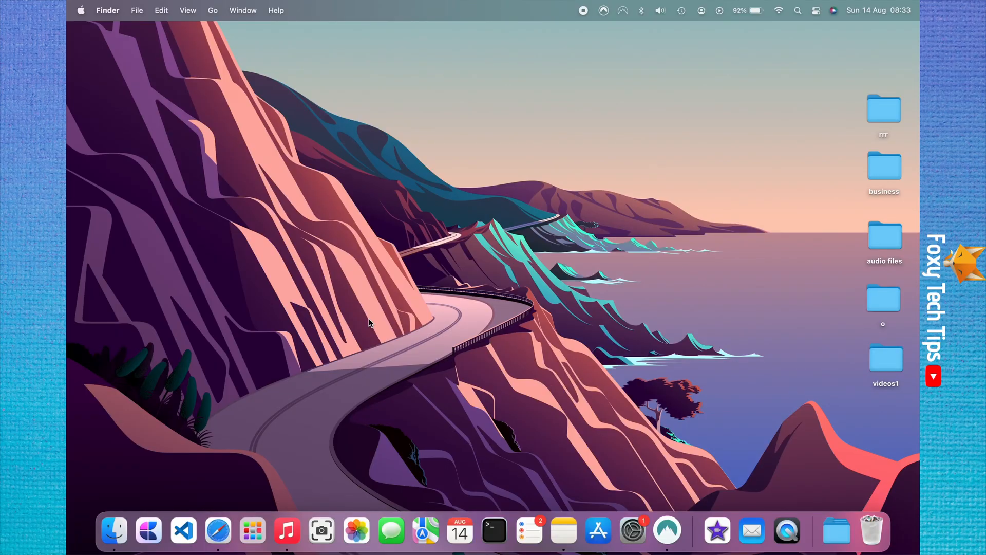
mouse_move(254, 166)
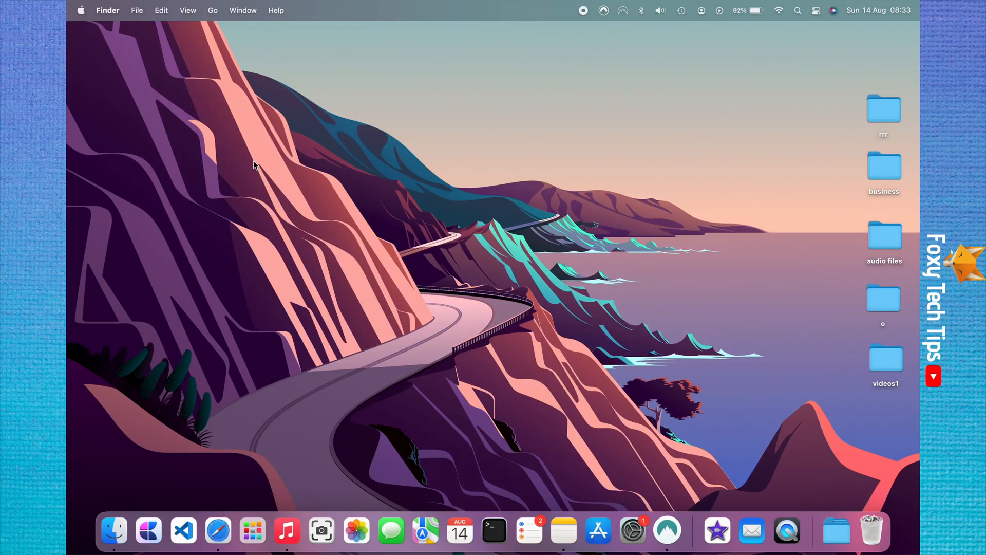
mouse_move(212, 104)
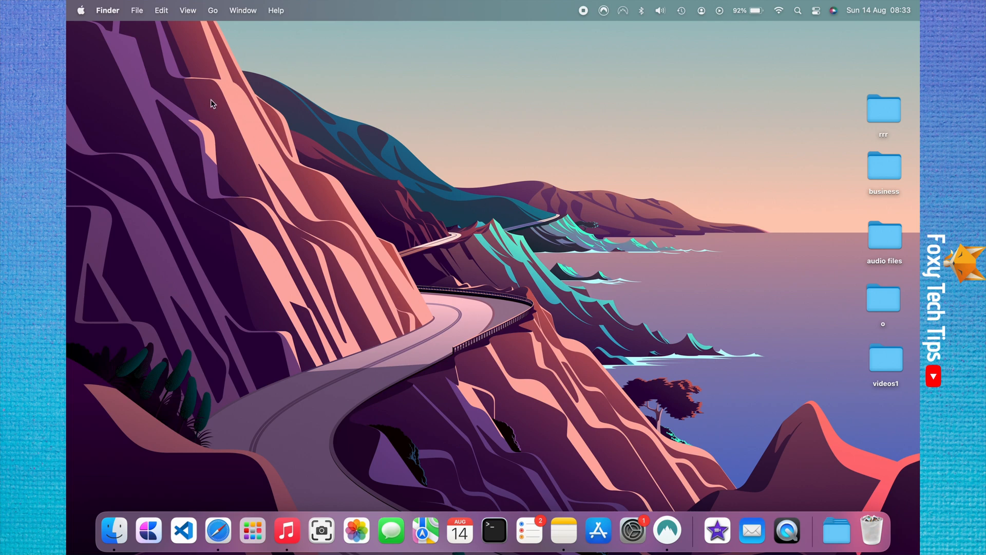
- Launch System Preferences from the Apple menu and show the Dock & Menu Bar pane
click(80, 10)
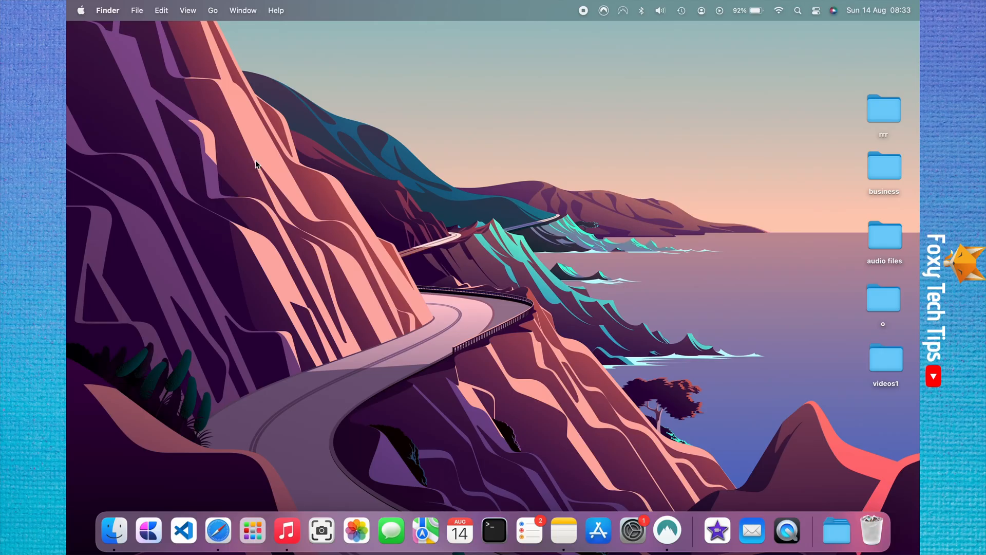
mouse_move(88, 39)
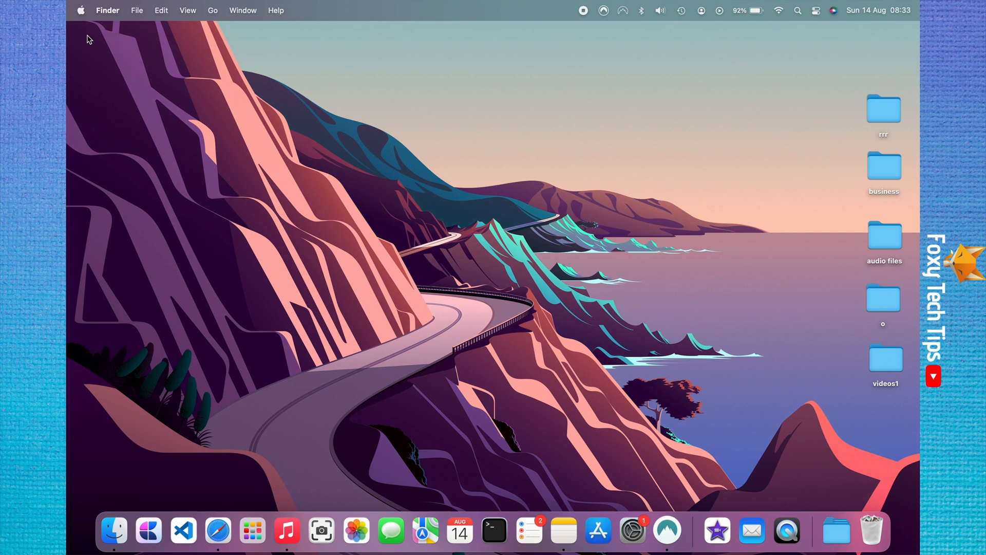
click(80, 10)
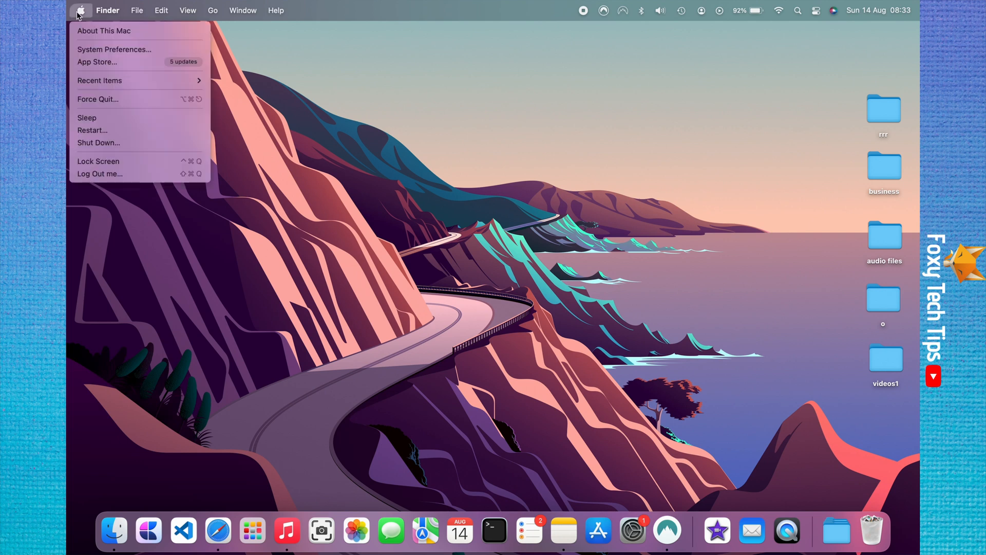
mouse_move(114, 50)
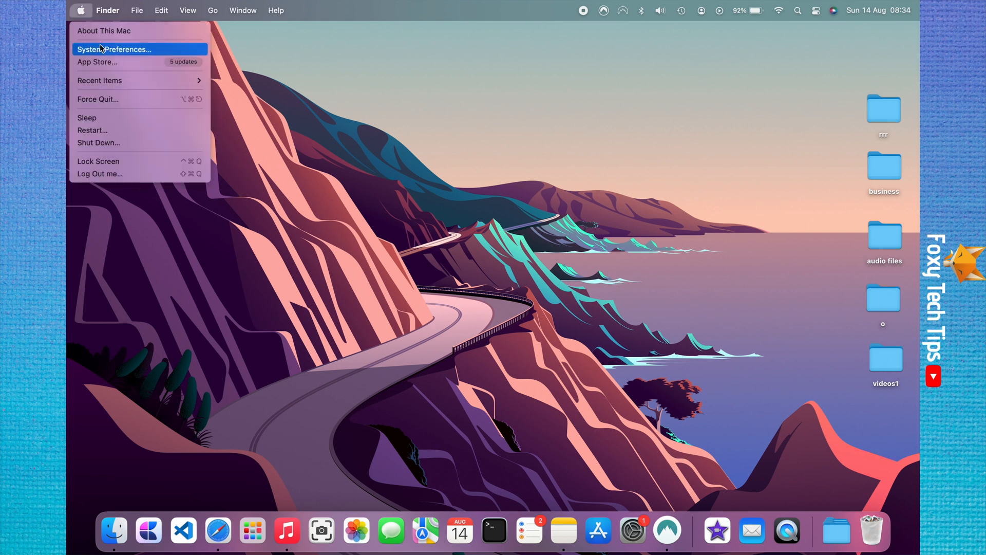
click(114, 49)
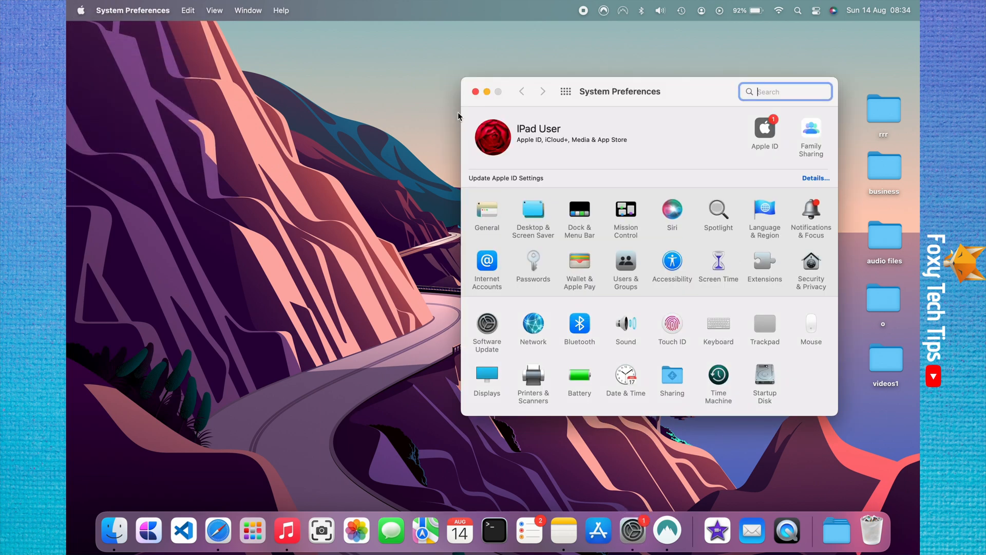
mouse_move(571, 217)
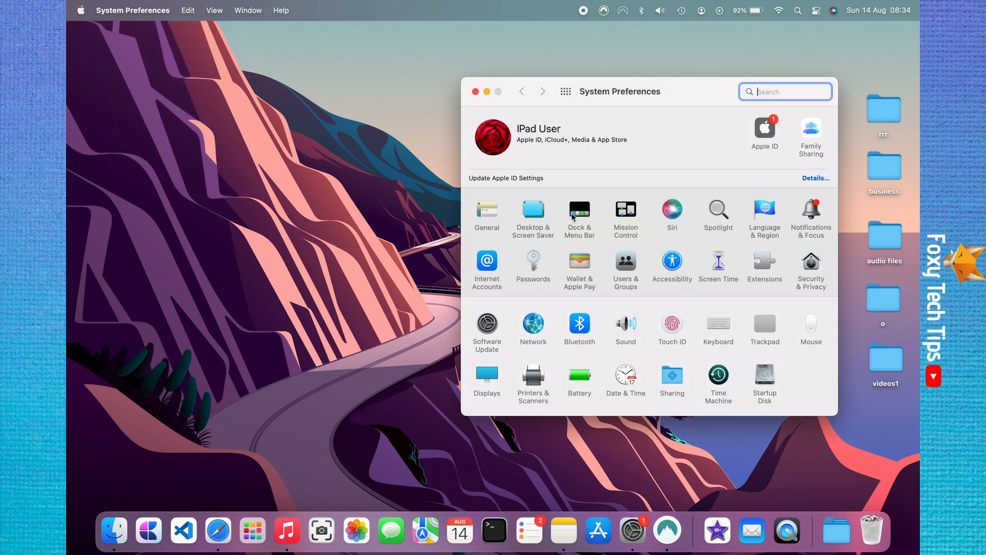
click(578, 211)
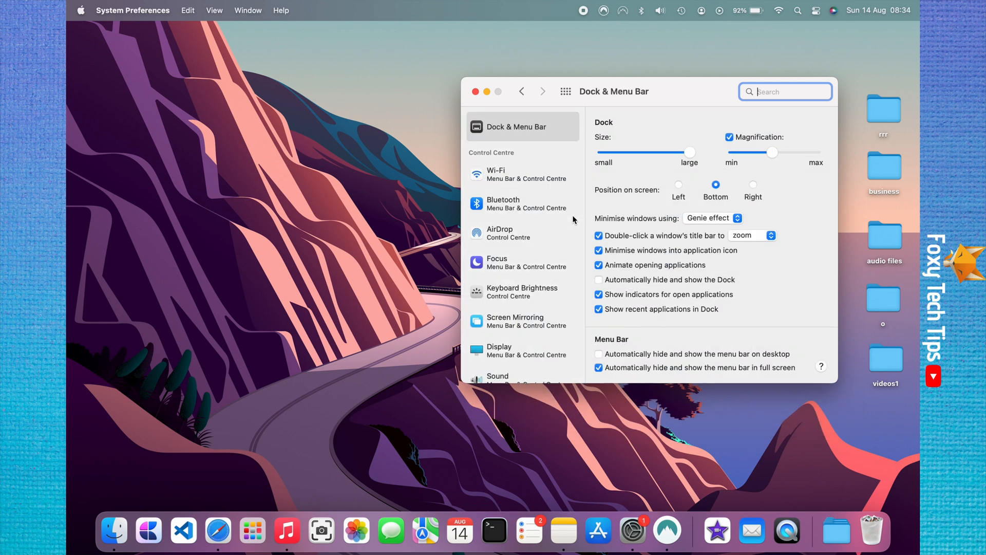
mouse_move(585, 194)
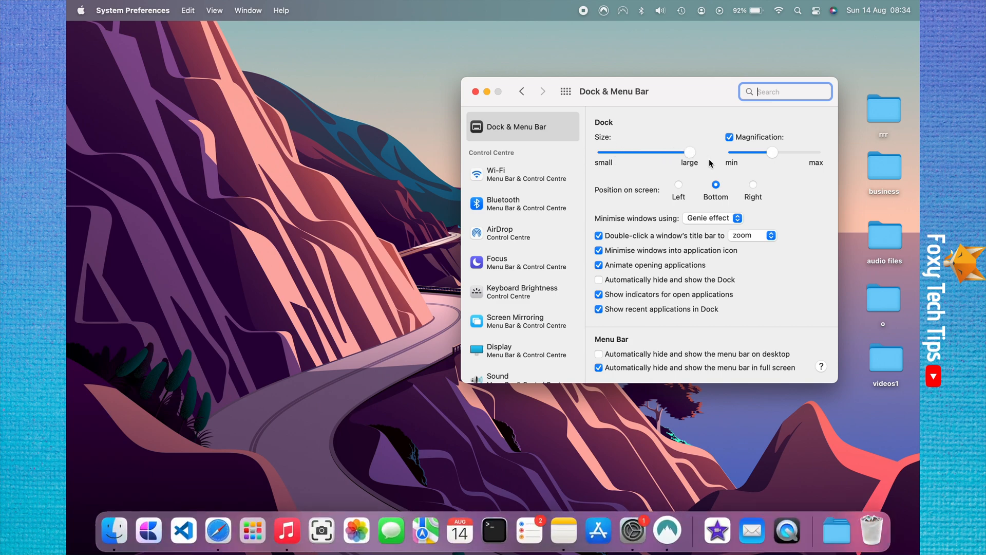
mouse_move(527, 129)
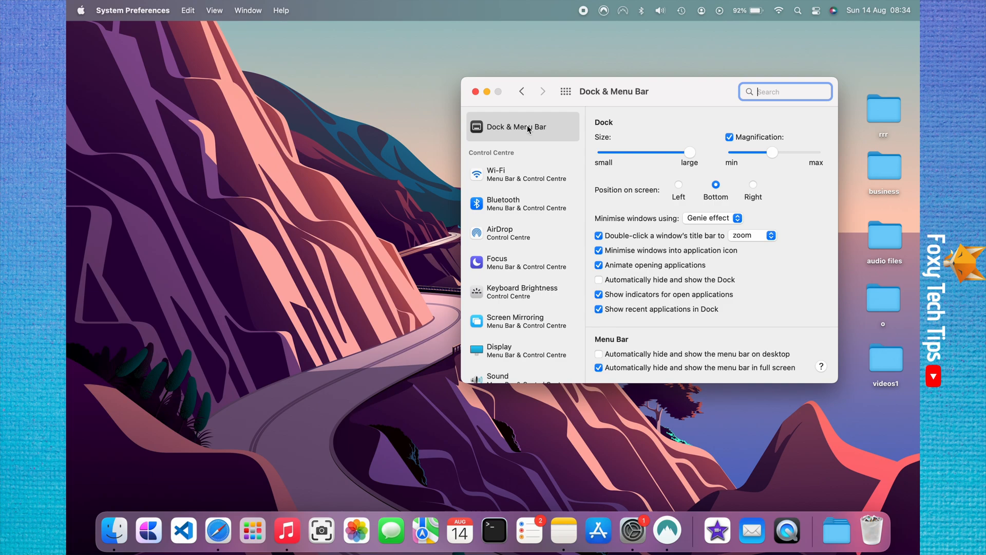